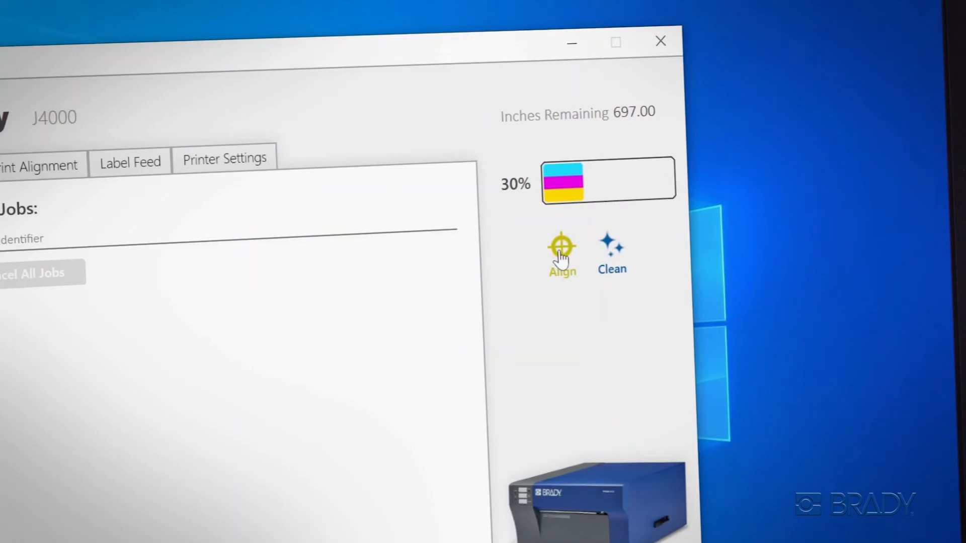
Send one J4000 cartridge alignment print from the Align instructions.
{"action": "left_click", "coordinate": [561, 246]}
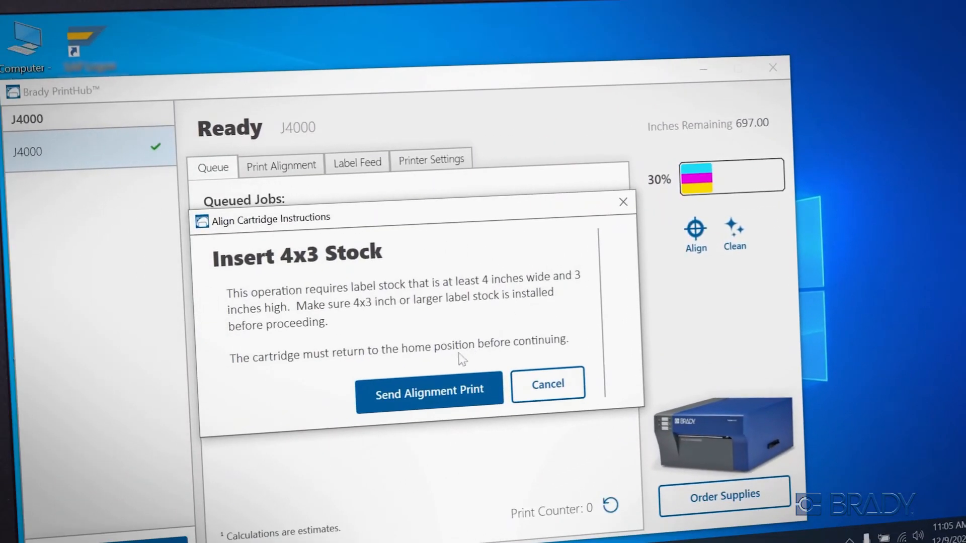
{"action": "left_click", "coordinate": [733, 231]}
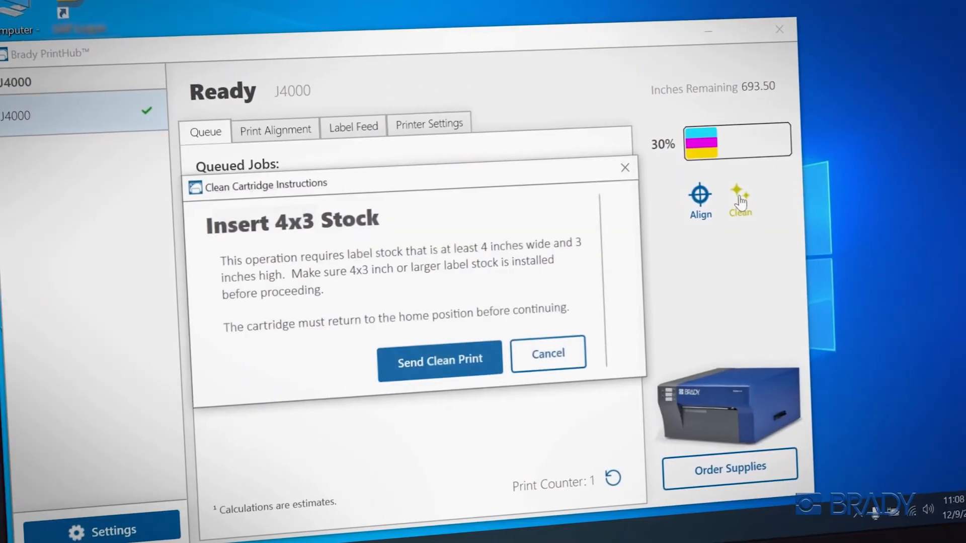